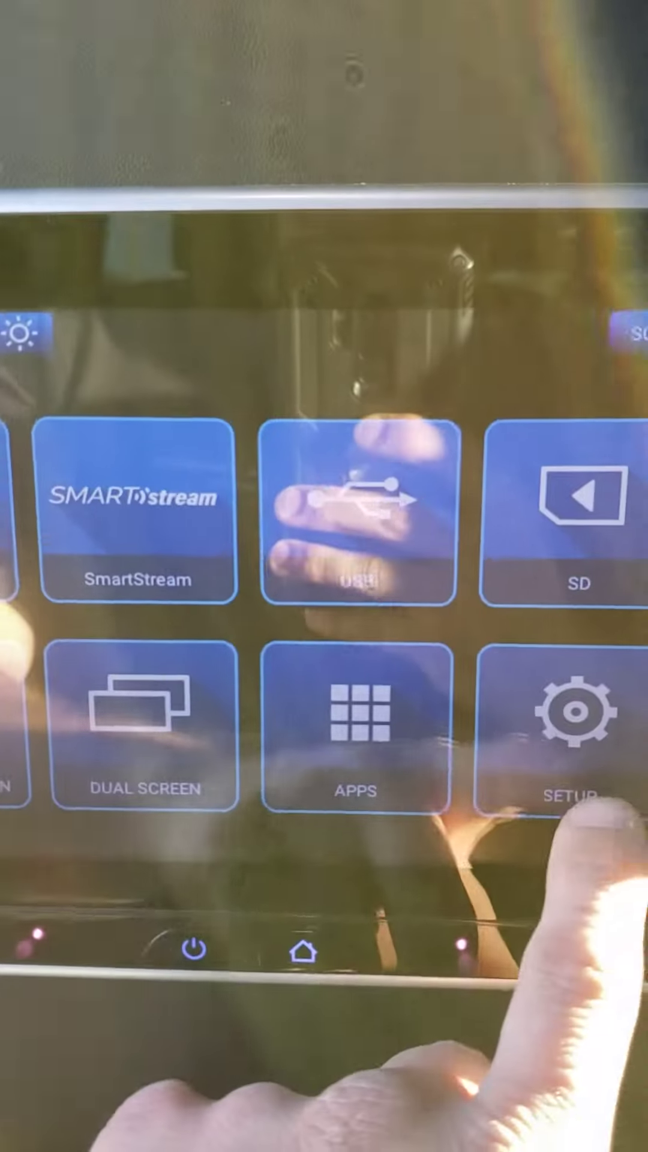
# Show the Apps screen listing Play Store, Chrome and Netflix
pyautogui.click(577, 724)
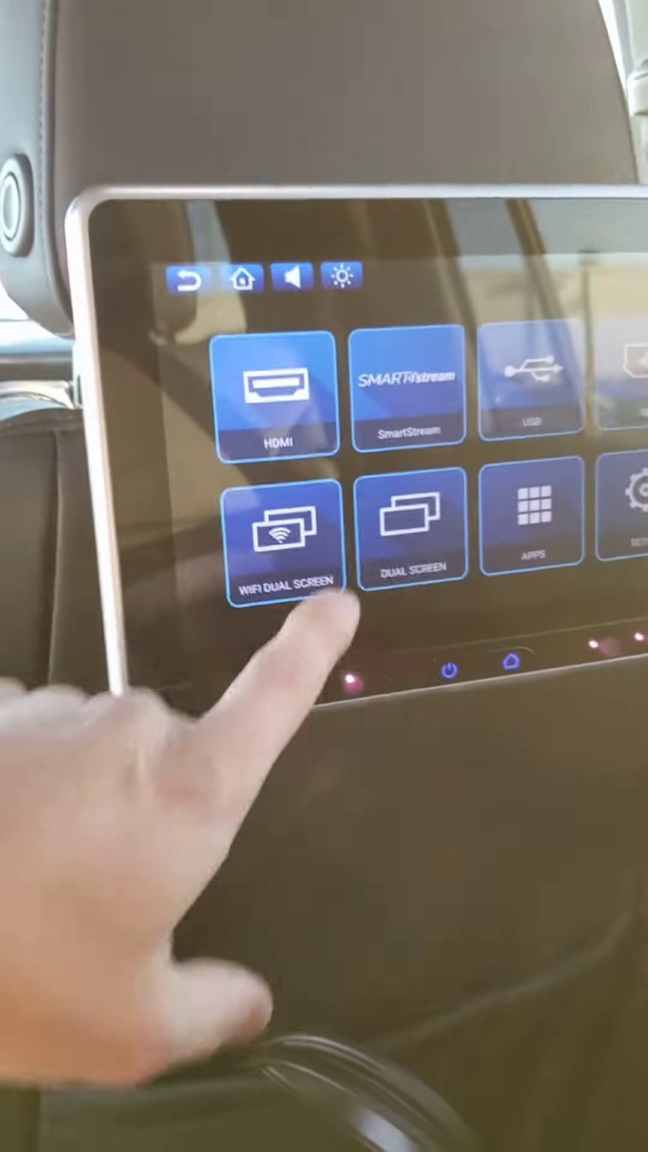
pyautogui.click(286, 529)
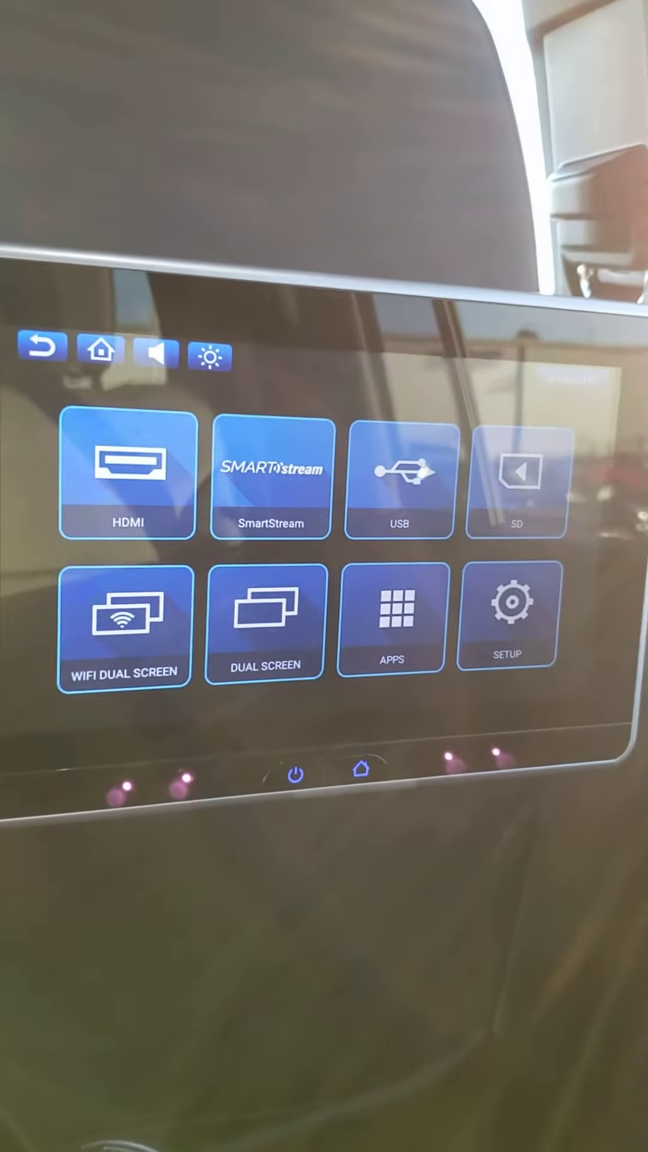
pyautogui.click(393, 617)
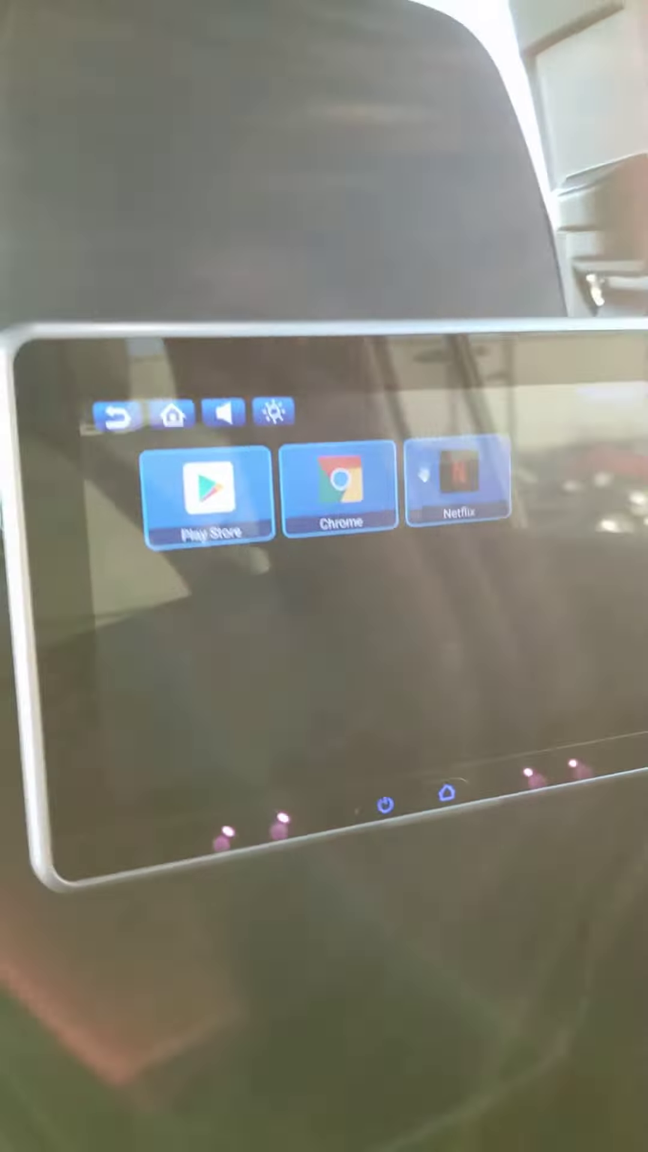